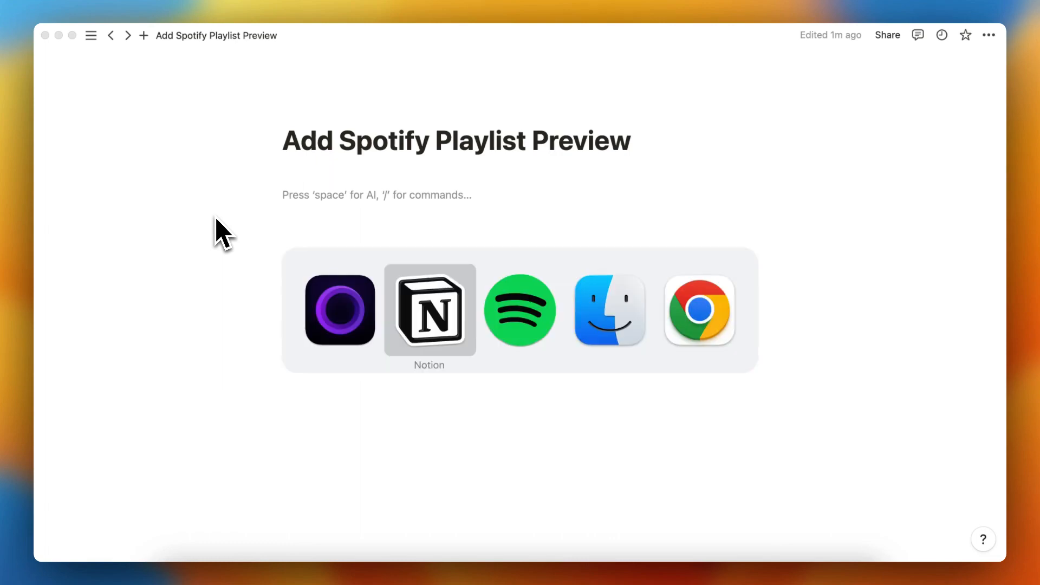
# Bring Spotify to the front showing the lofi beats playlist.
pyautogui.click(519, 310)
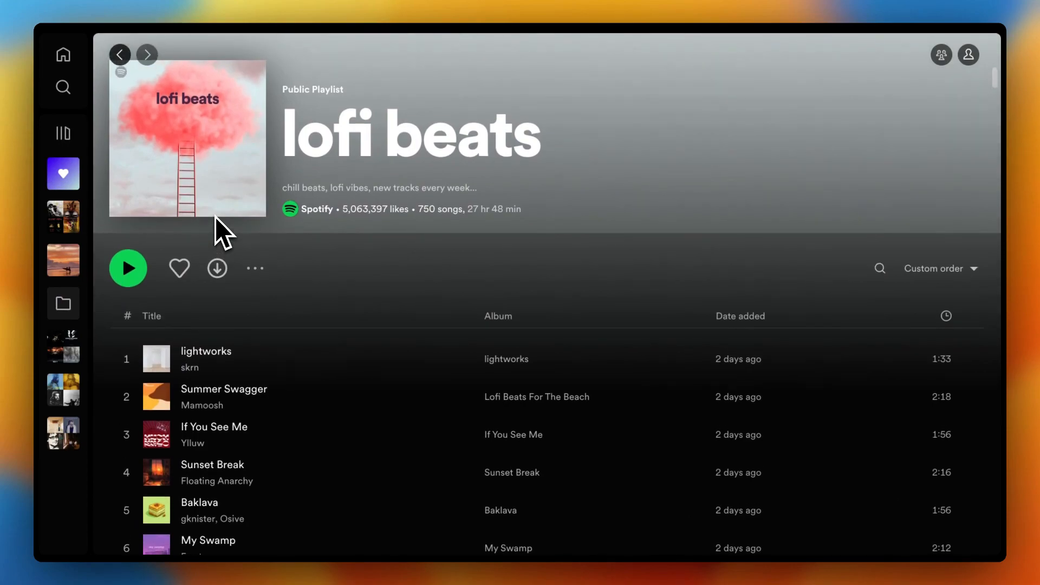
# Open the lofi beats playlist's Share menu and choose Embed playlist.
pyautogui.scroll(3)
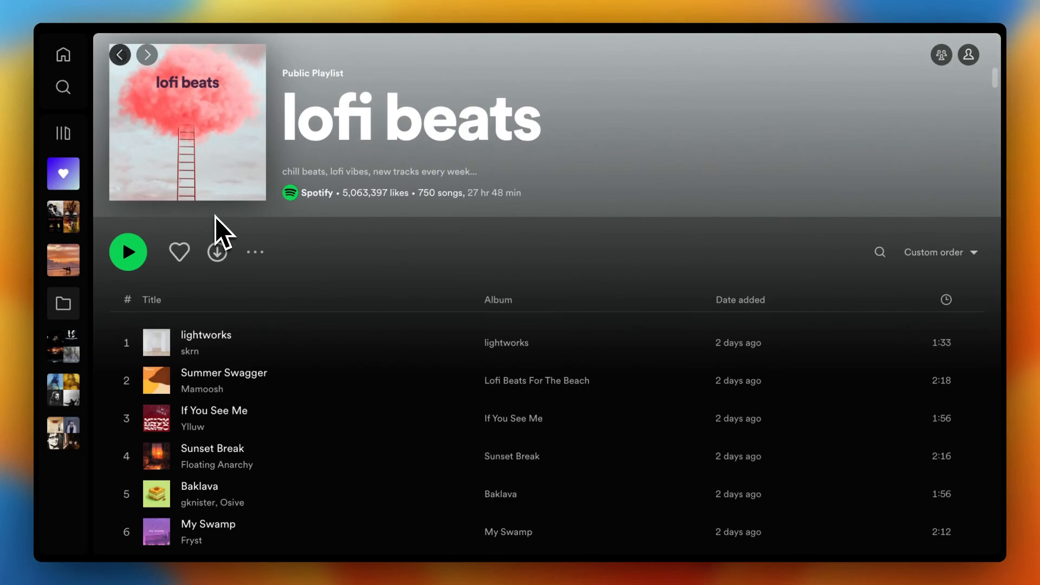
pyautogui.click(254, 251)
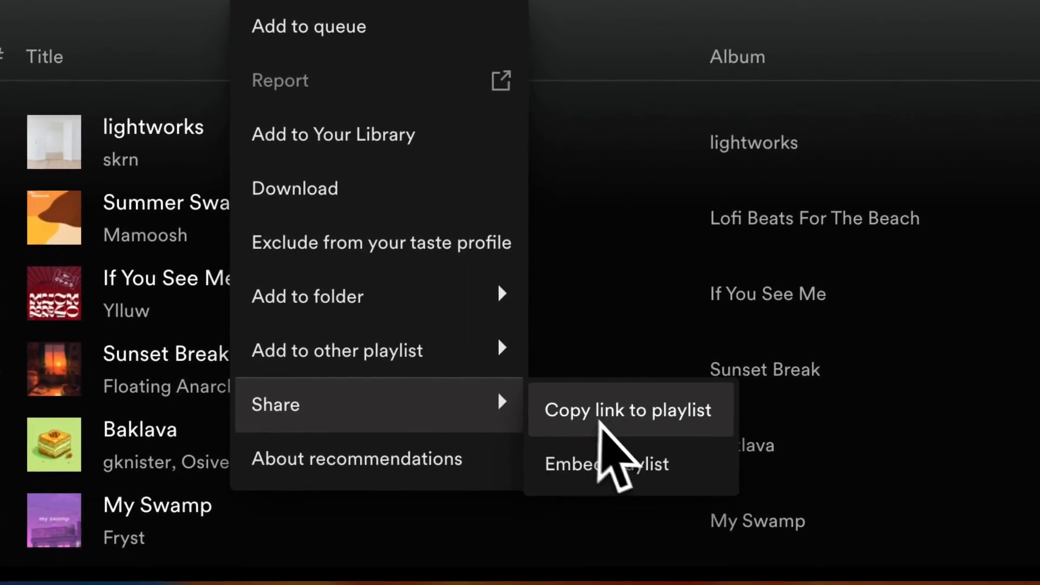
pyautogui.click(605, 465)
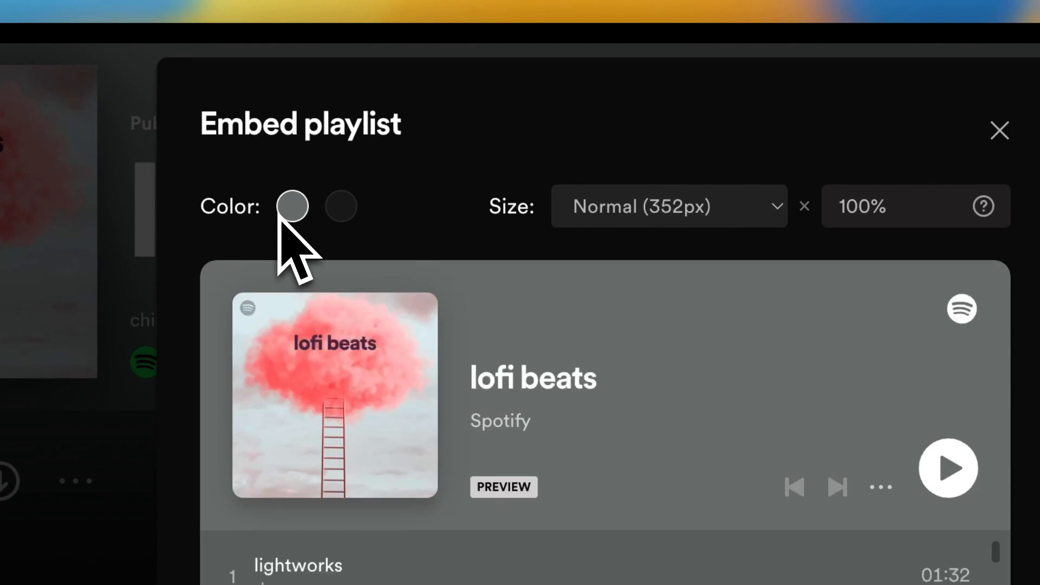
# Keep the gray colour and Normal (352px) size, then copy the embed code.
pyautogui.click(341, 207)
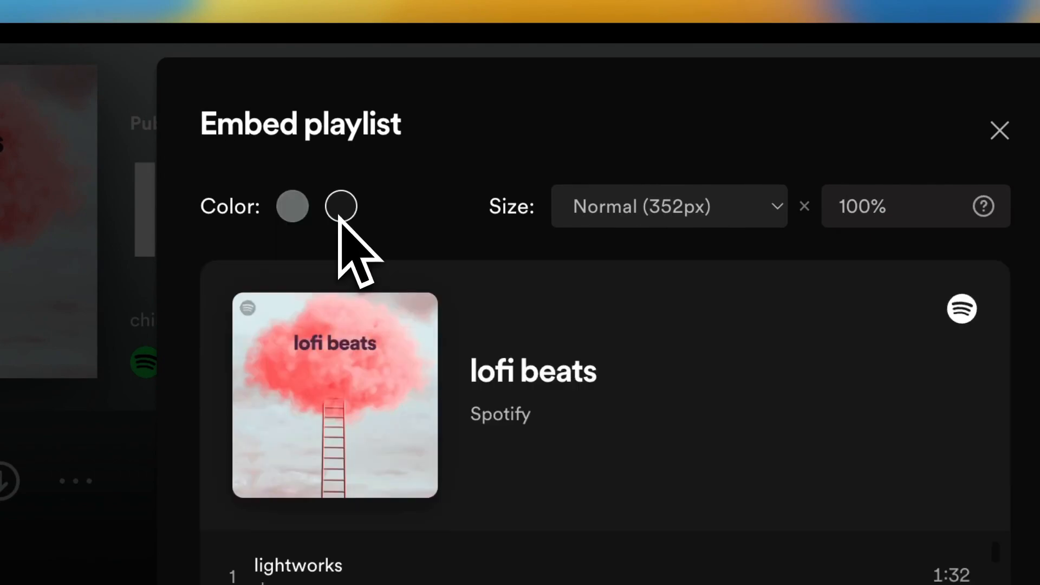
pyautogui.click(292, 206)
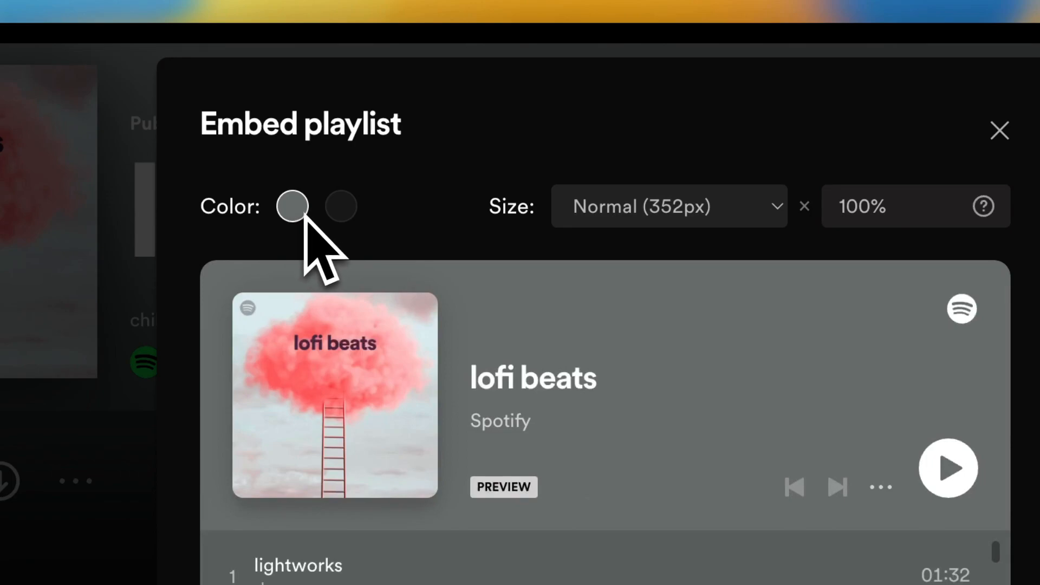
pyautogui.click(668, 206)
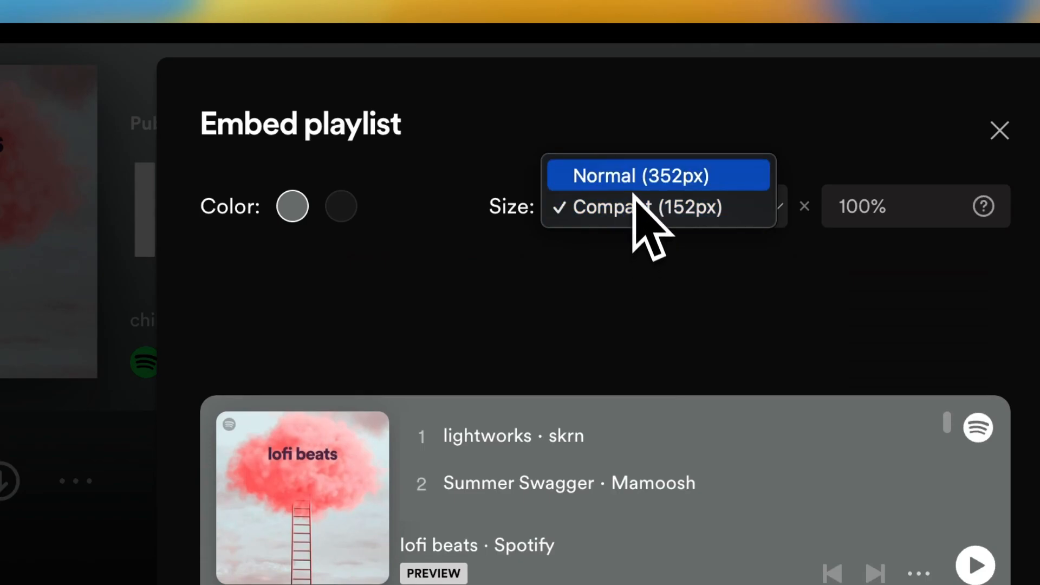
pyautogui.click(656, 175)
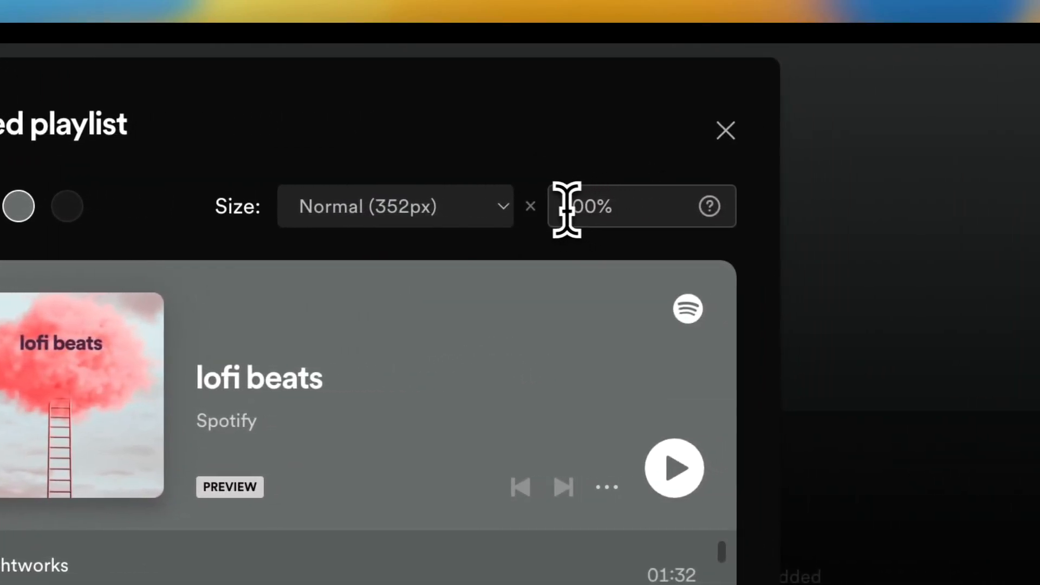
pyautogui.write('70')
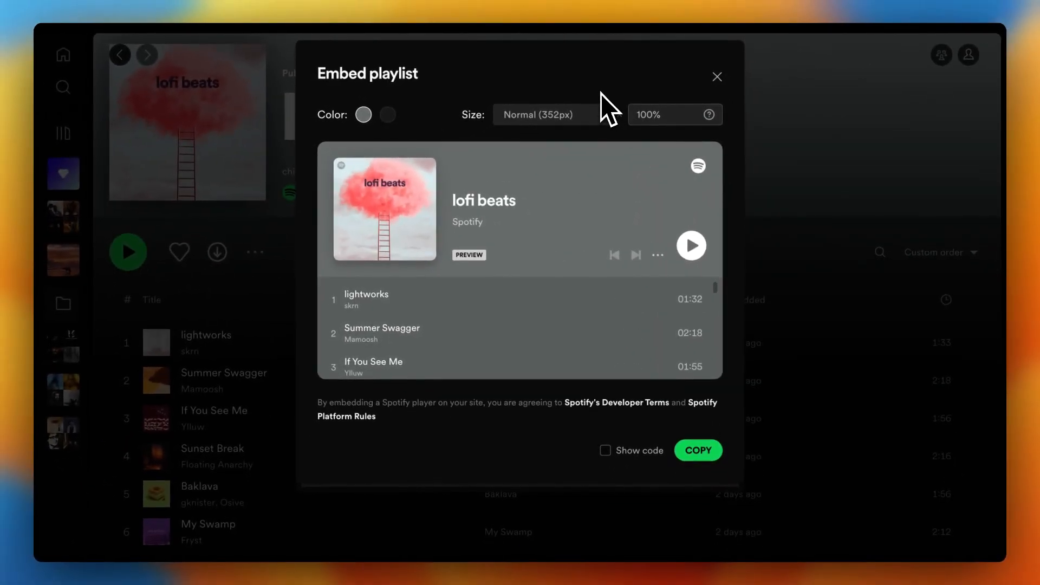
pyautogui.click(698, 450)
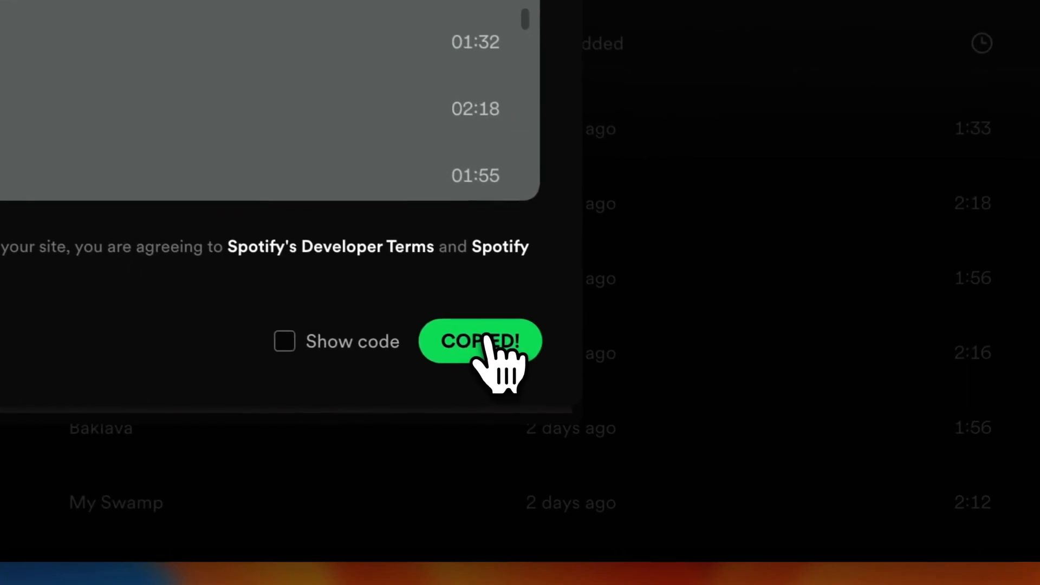
pyautogui.moveTo(597, 388)
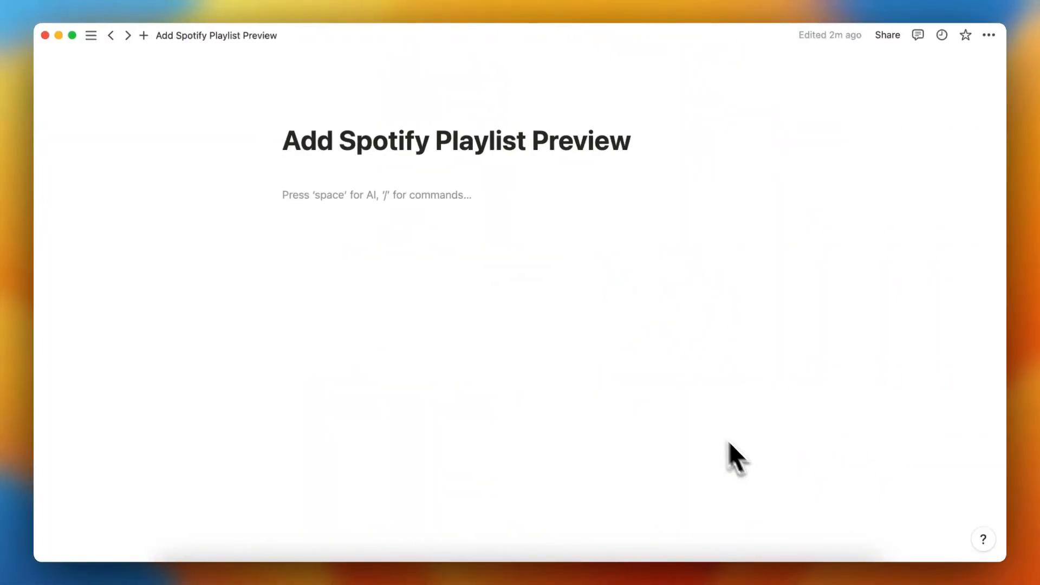
# Insert an Embed block via /embed on the empty line below the title.
pyautogui.write('/')
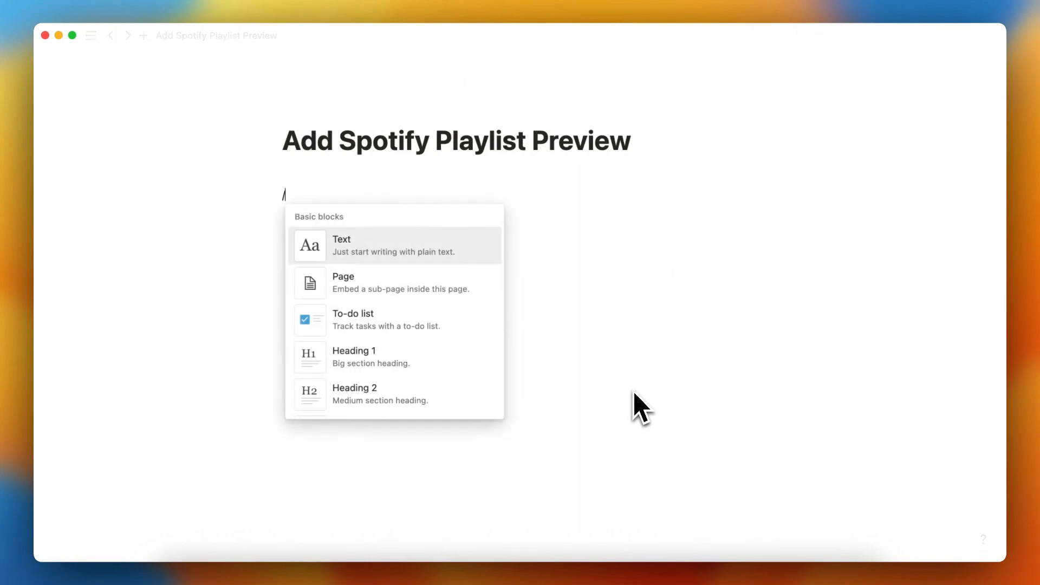
pyautogui.write('embe')
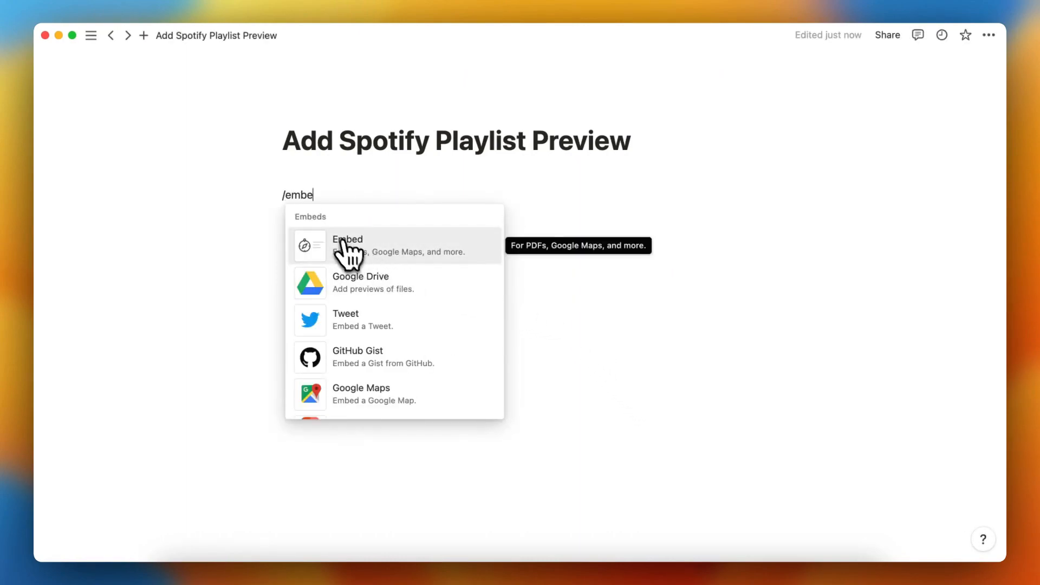
pyautogui.moveTo(346, 259)
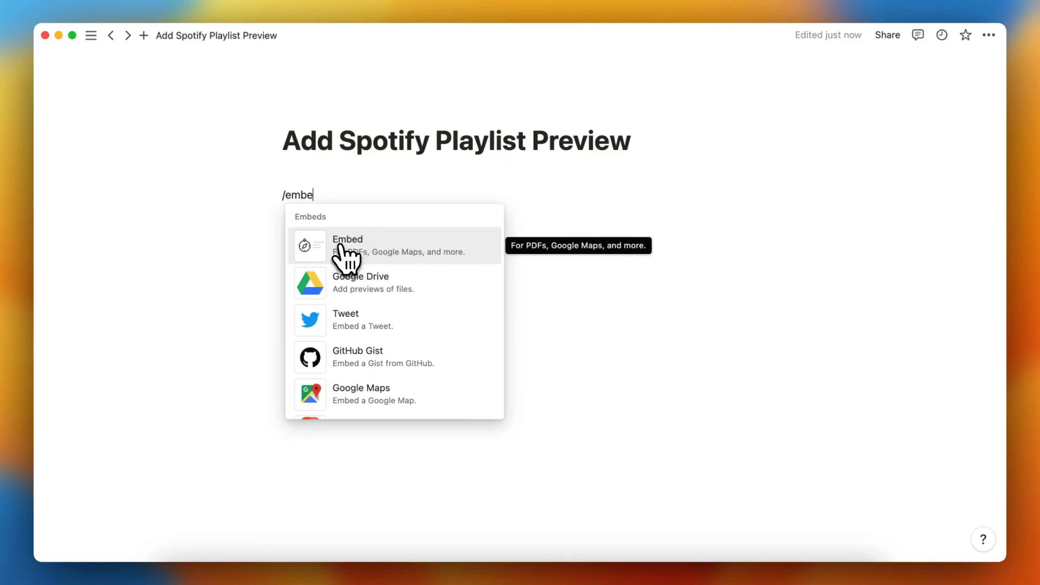
pyautogui.click(348, 239)
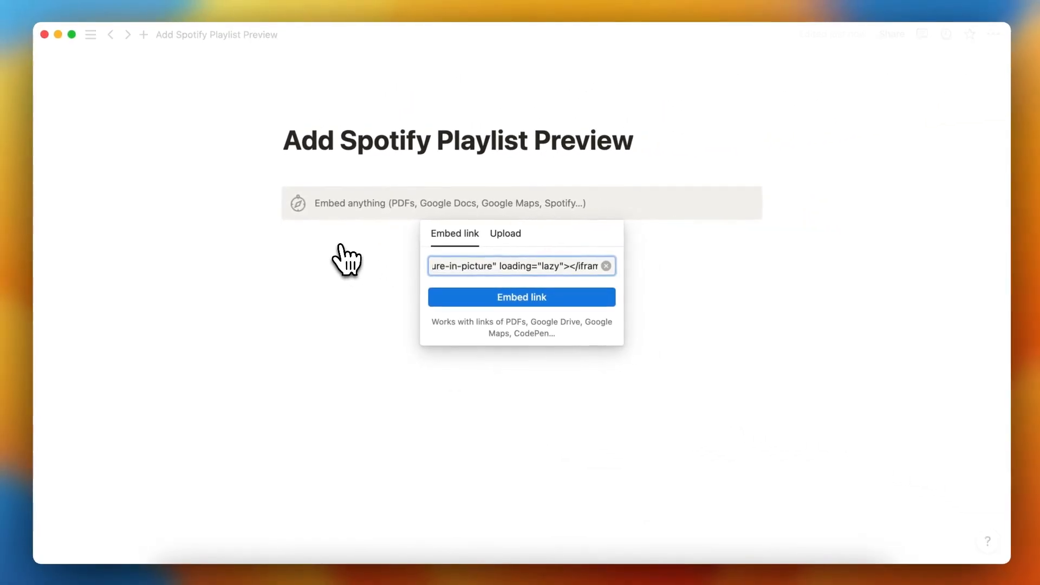
# Submit the pasted Spotify iframe code with Embed link.
pyautogui.click(521, 296)
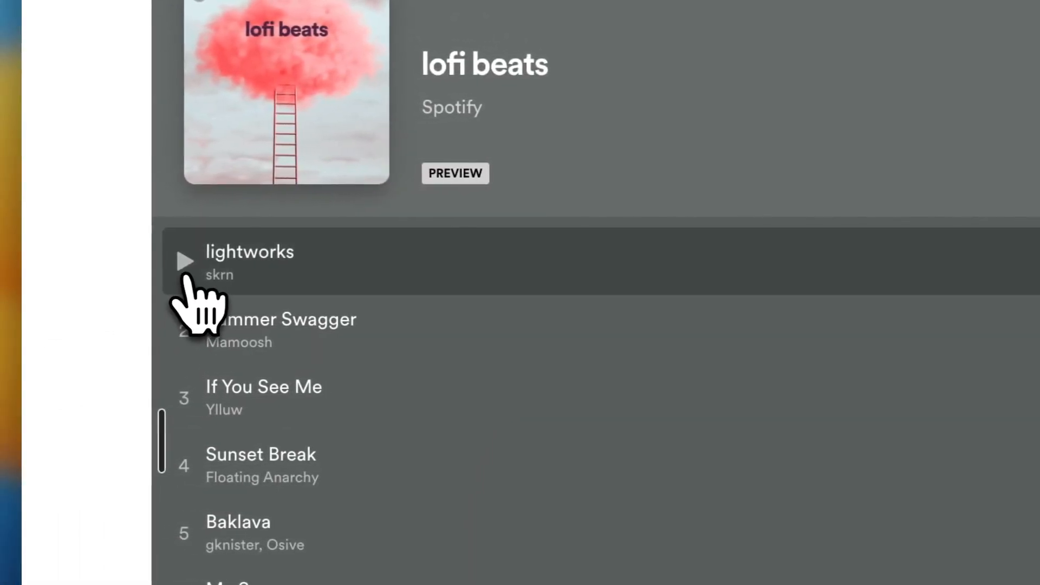
# Play the lightworks and If You See Me track previews in the embedded player.
pyautogui.click(184, 260)
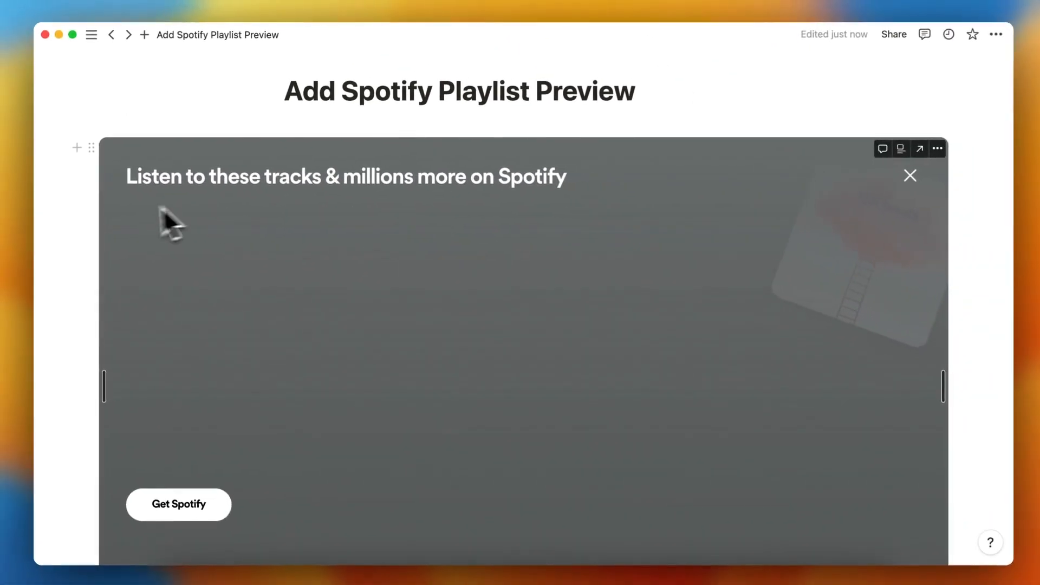
pyautogui.scroll(-3)
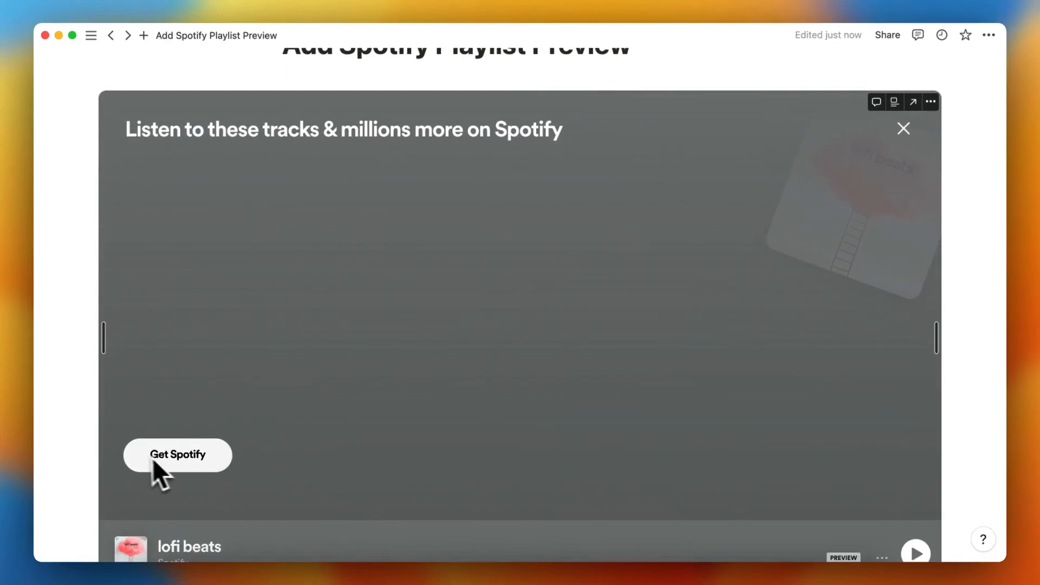
pyautogui.scroll(-3)
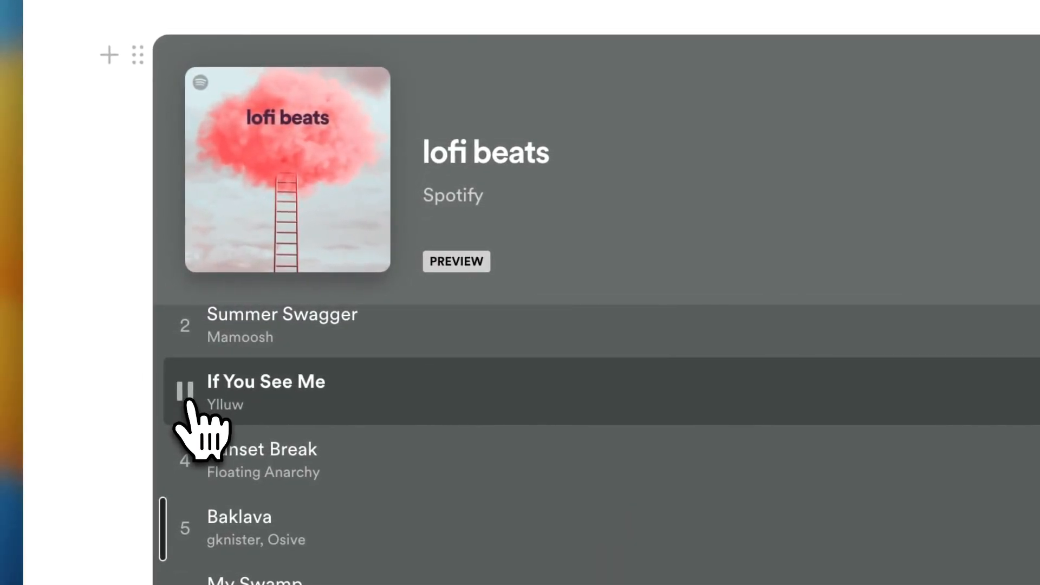
pyautogui.click(185, 391)
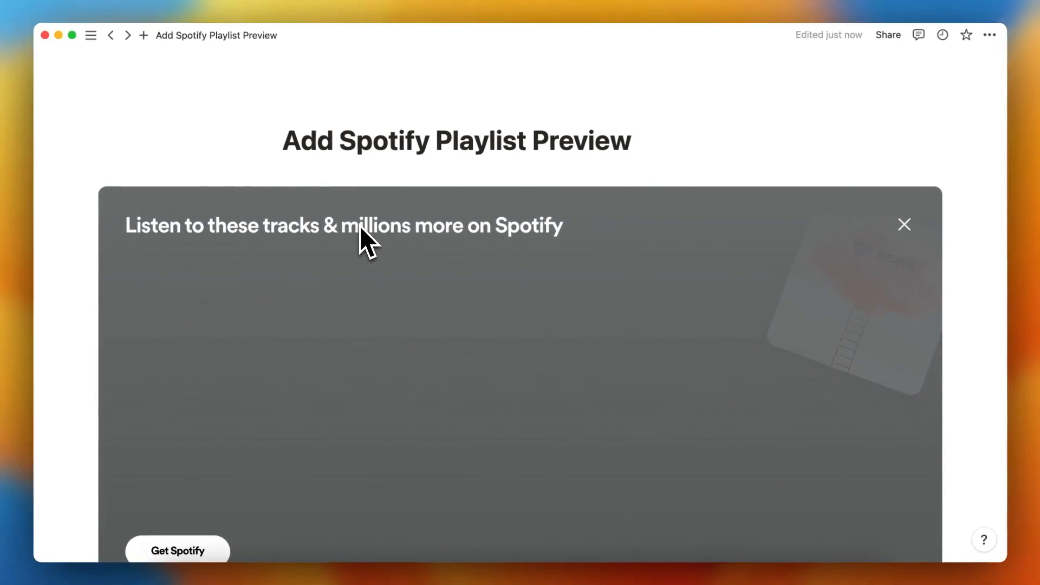
pyautogui.moveTo(362, 275)
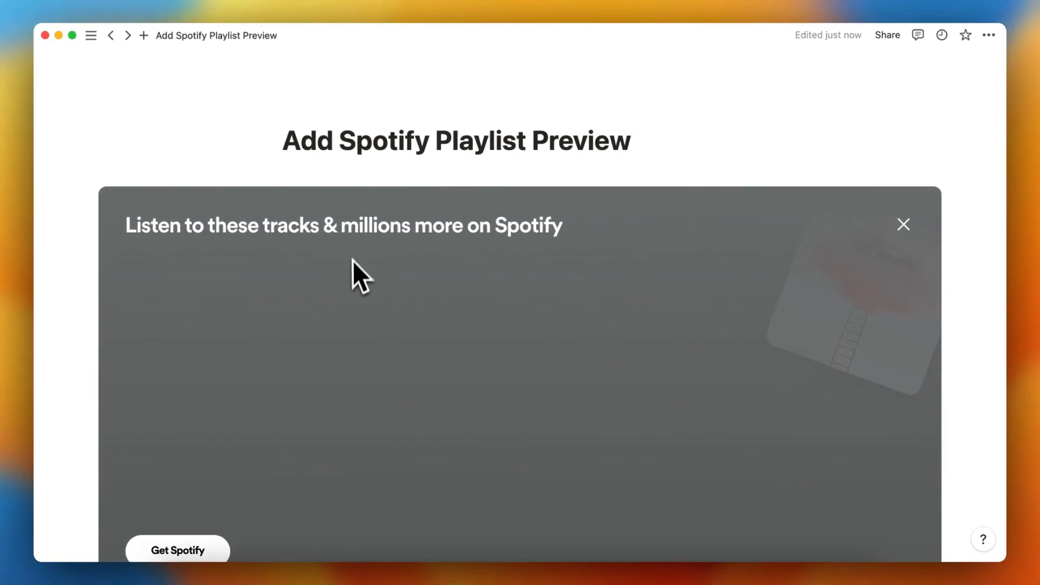